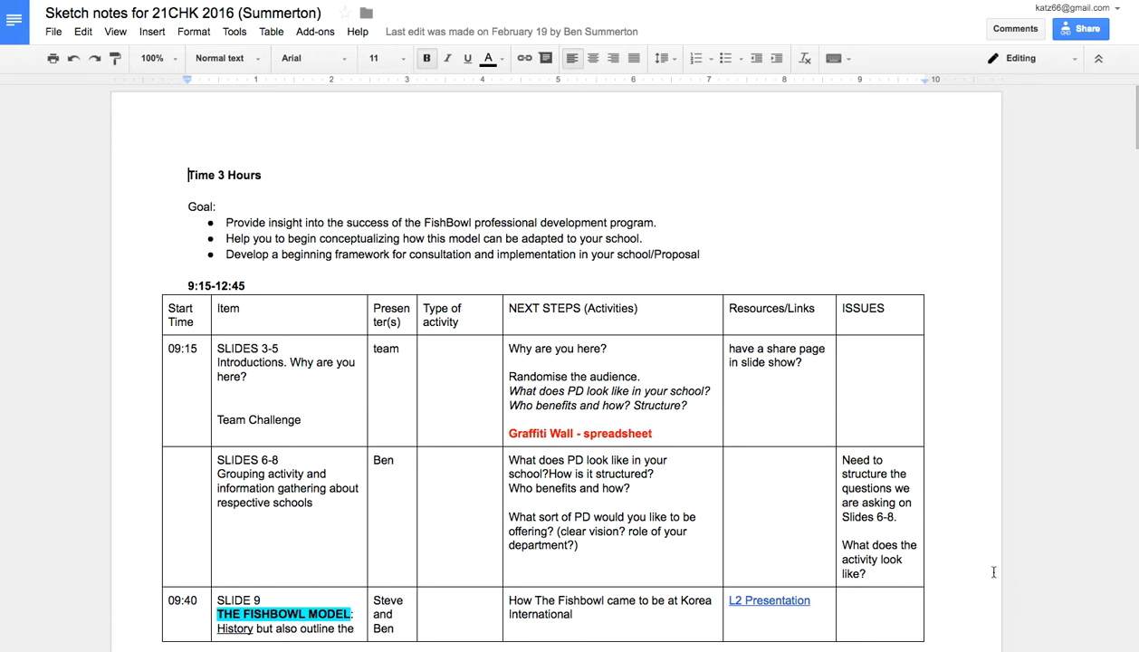
pyautogui.moveTo(865, 442)
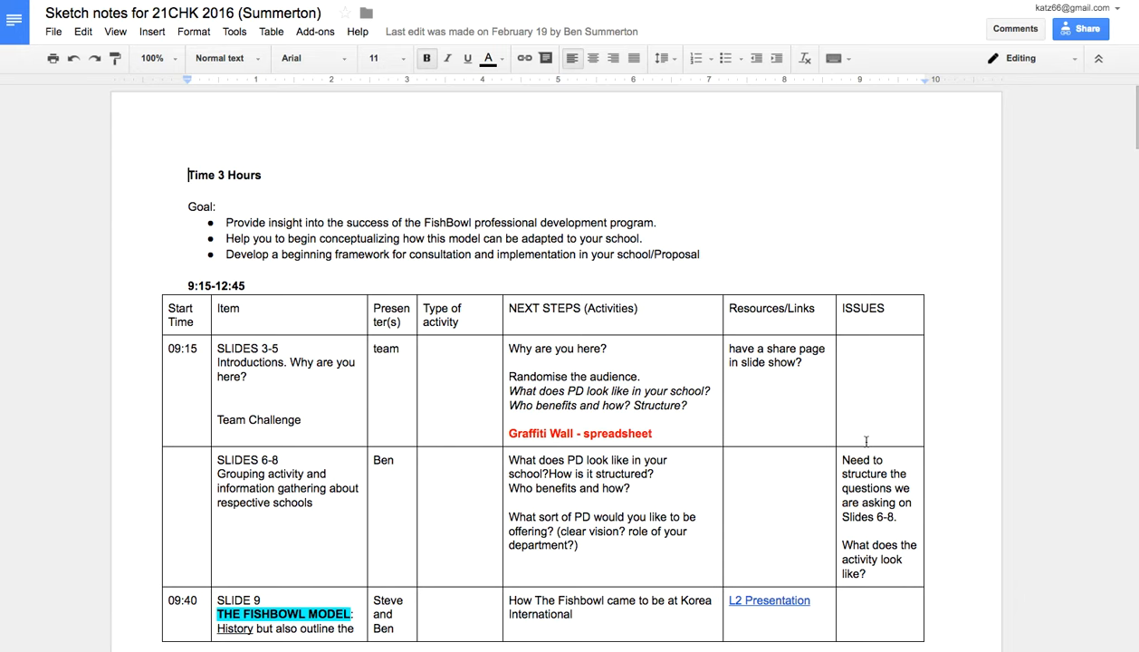
# - Skim the workshop notes, then bring up revision history from the File menu
pyautogui.scroll(-3)
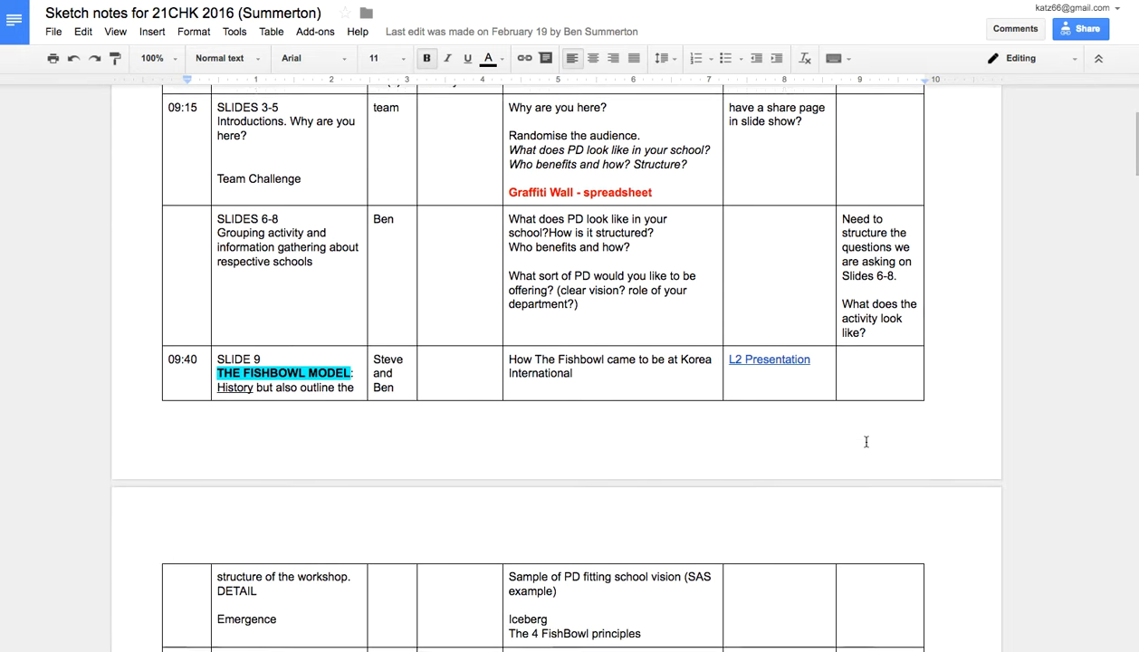
pyautogui.scroll(-3)
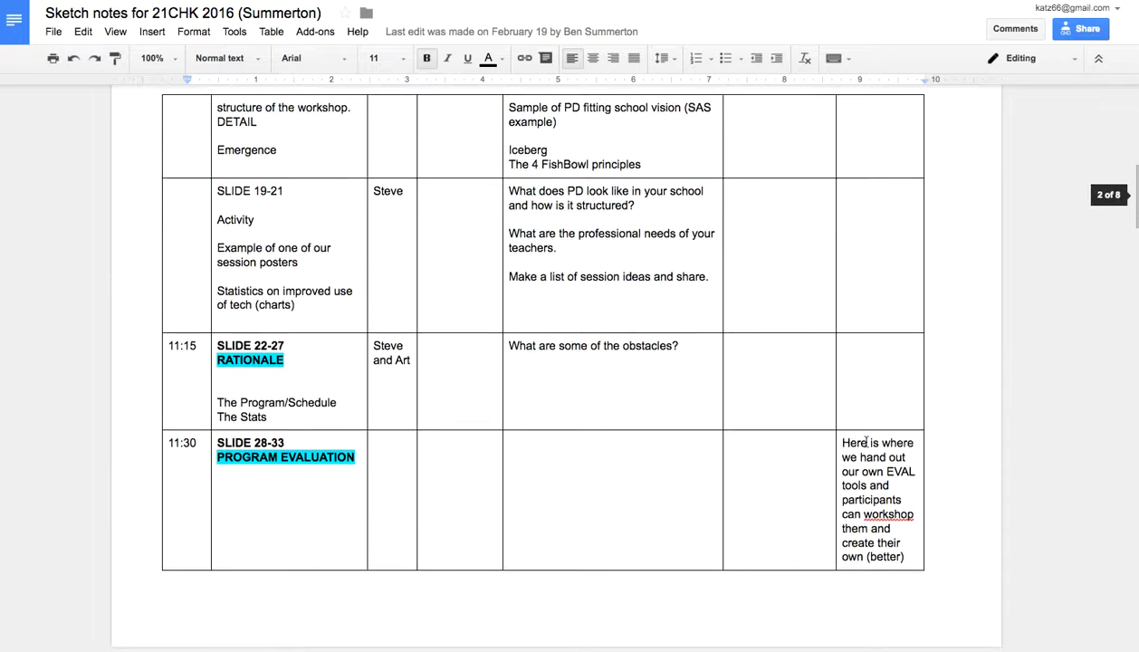
pyautogui.scroll(-3)
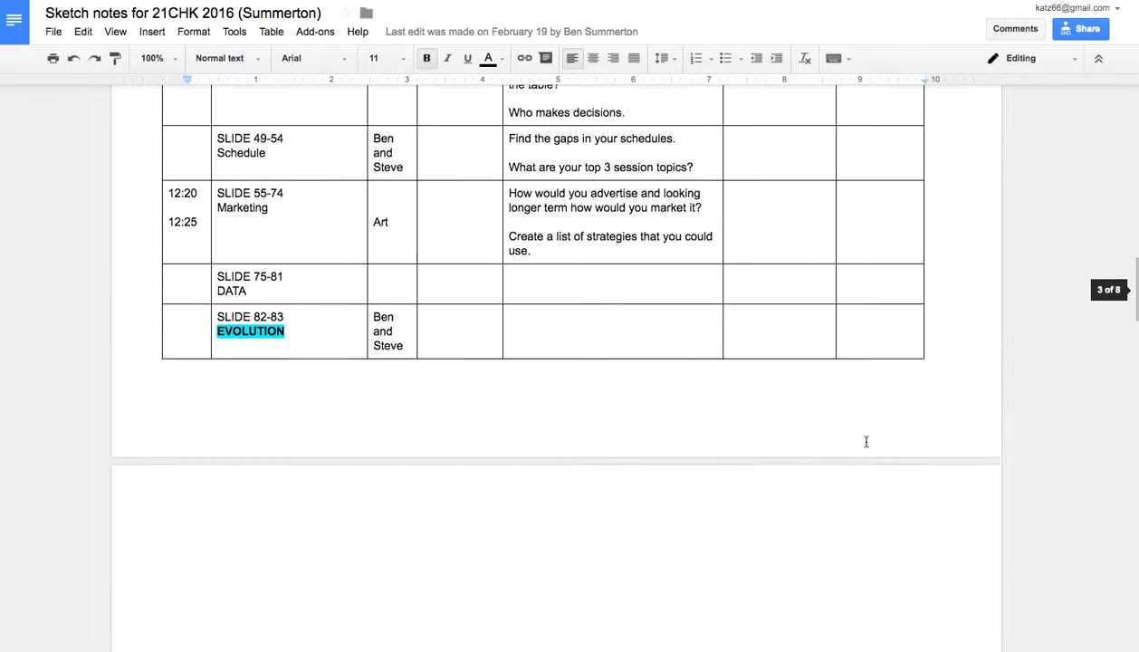
pyautogui.scroll(-3)
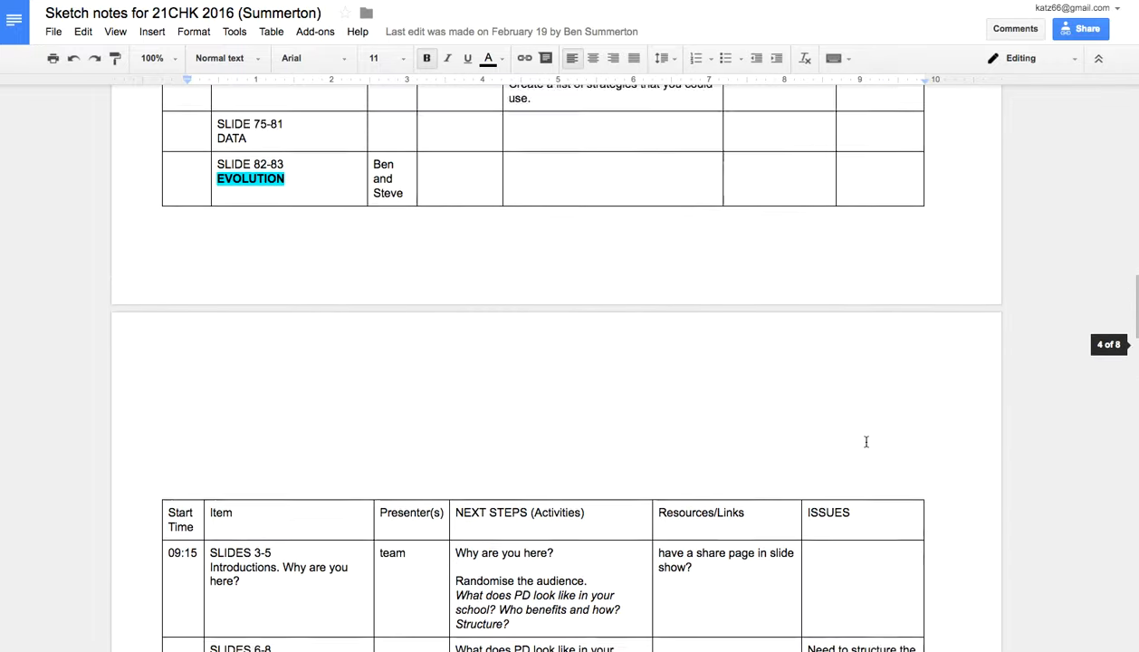
pyautogui.scroll(3)
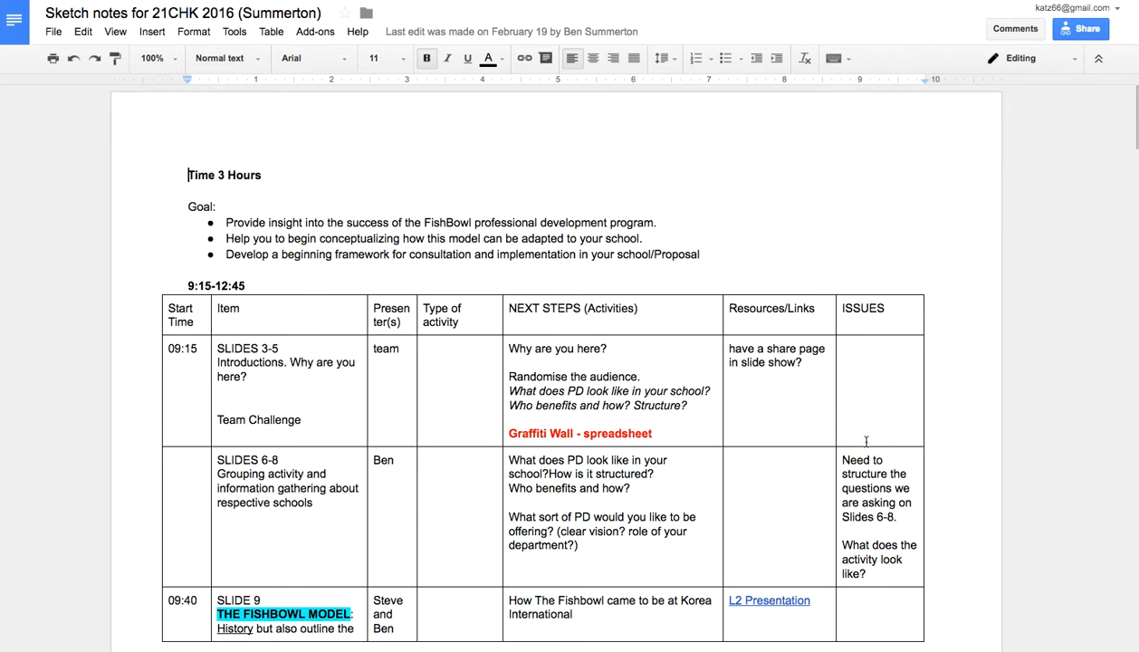
pyautogui.moveTo(327, 239)
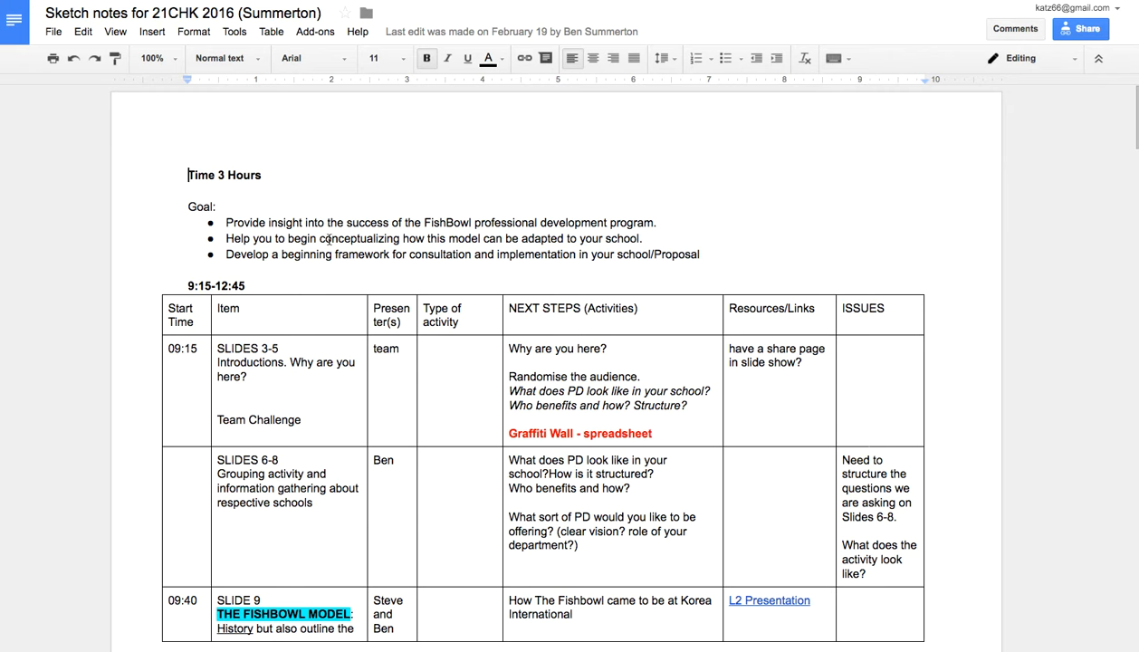
pyautogui.click(52, 31)
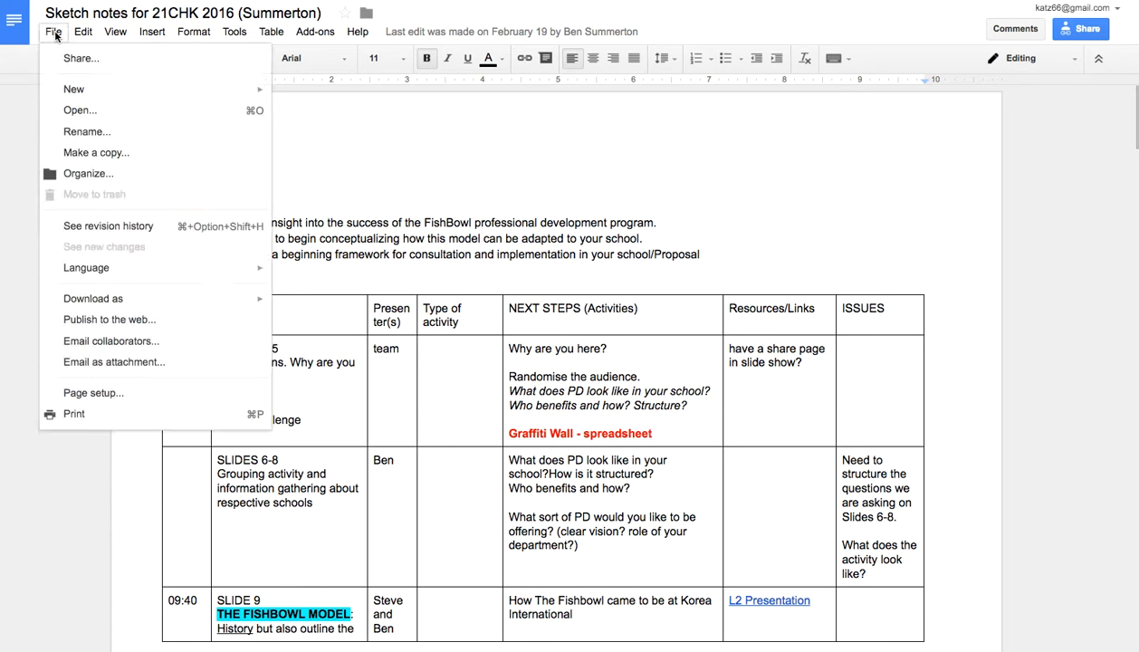
pyautogui.moveTo(108, 224)
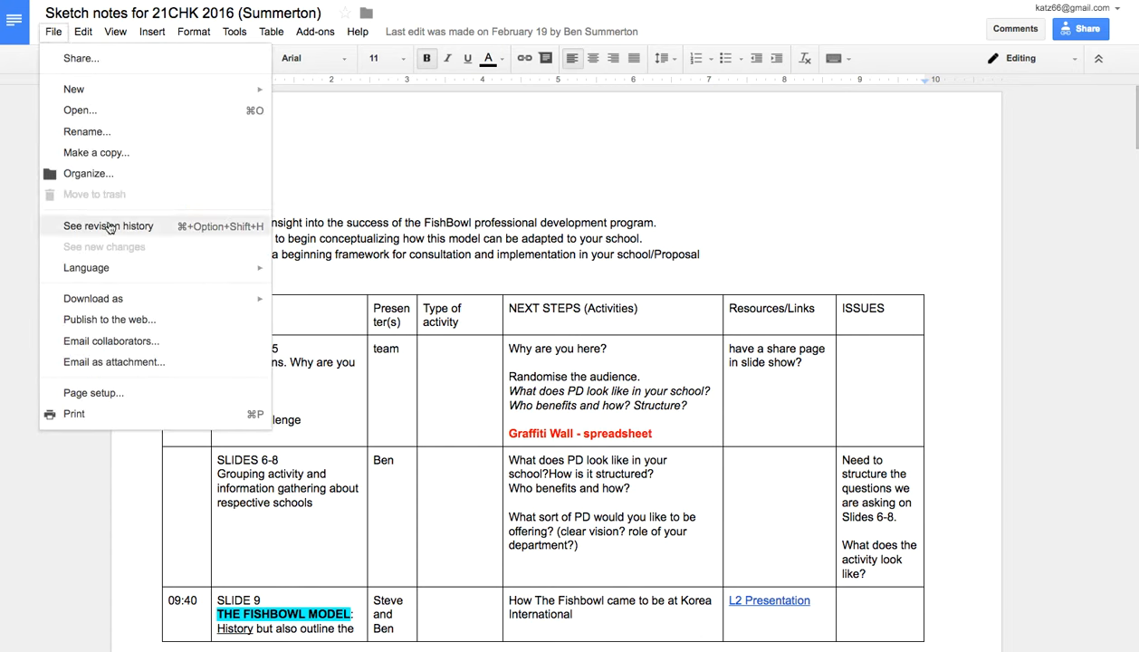
pyautogui.click(108, 225)
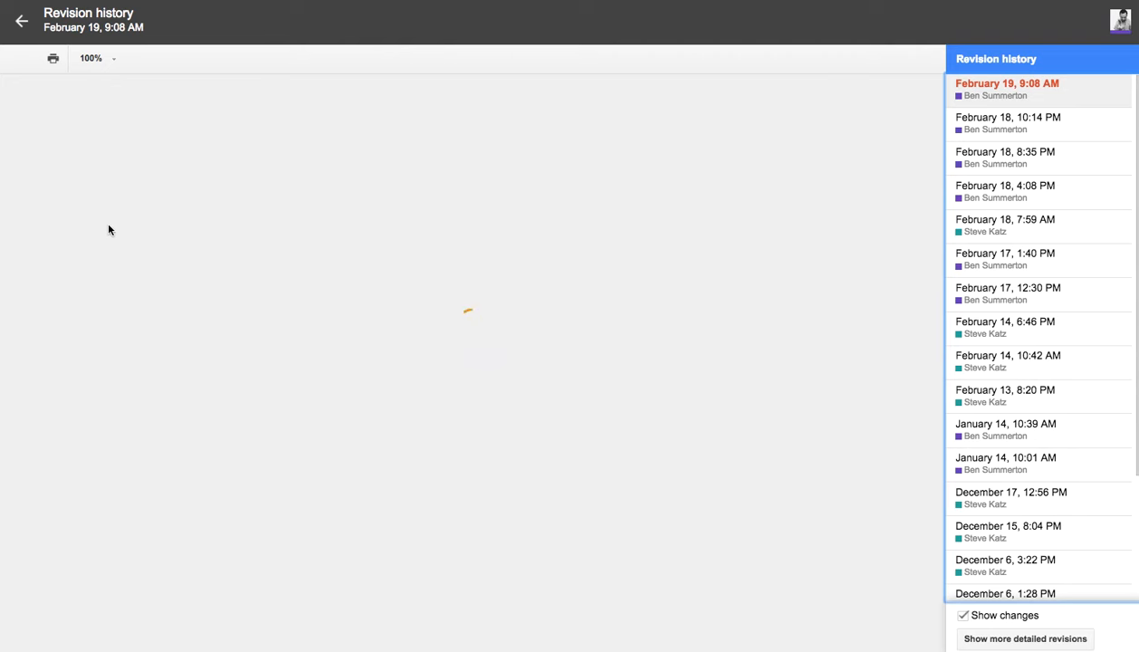
# - Select the February 19, 9:08 AM revision and review its highlighted changes through the schedule table
pyautogui.click(1007, 89)
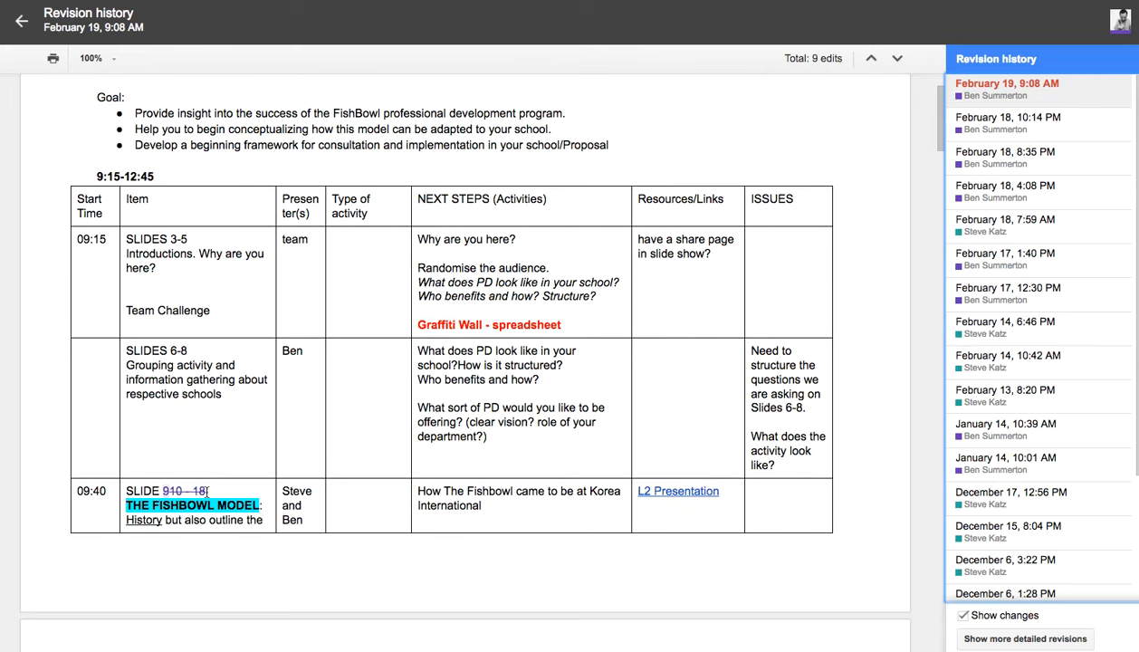
pyautogui.scroll(-3)
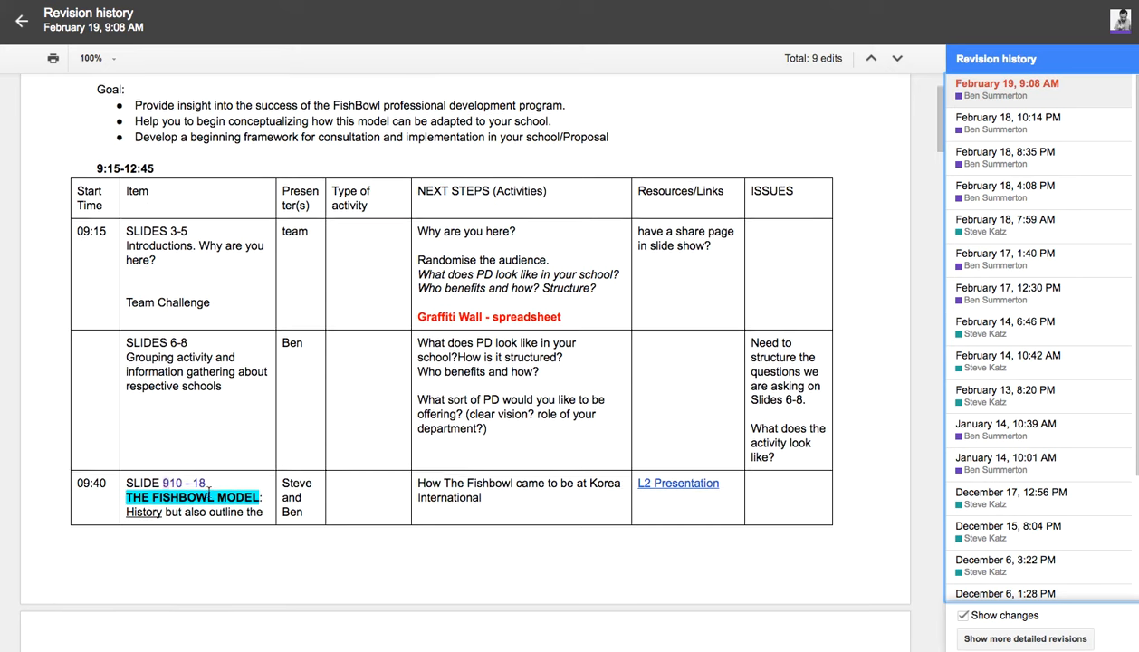
pyautogui.scroll(-3)
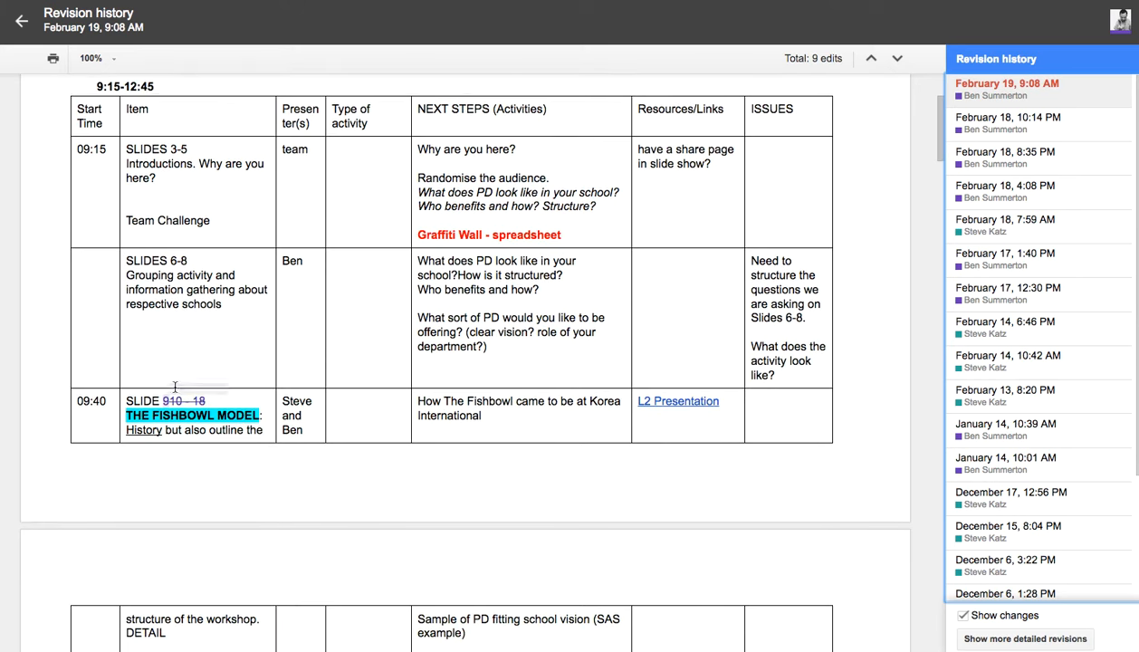
pyautogui.moveTo(239, 486)
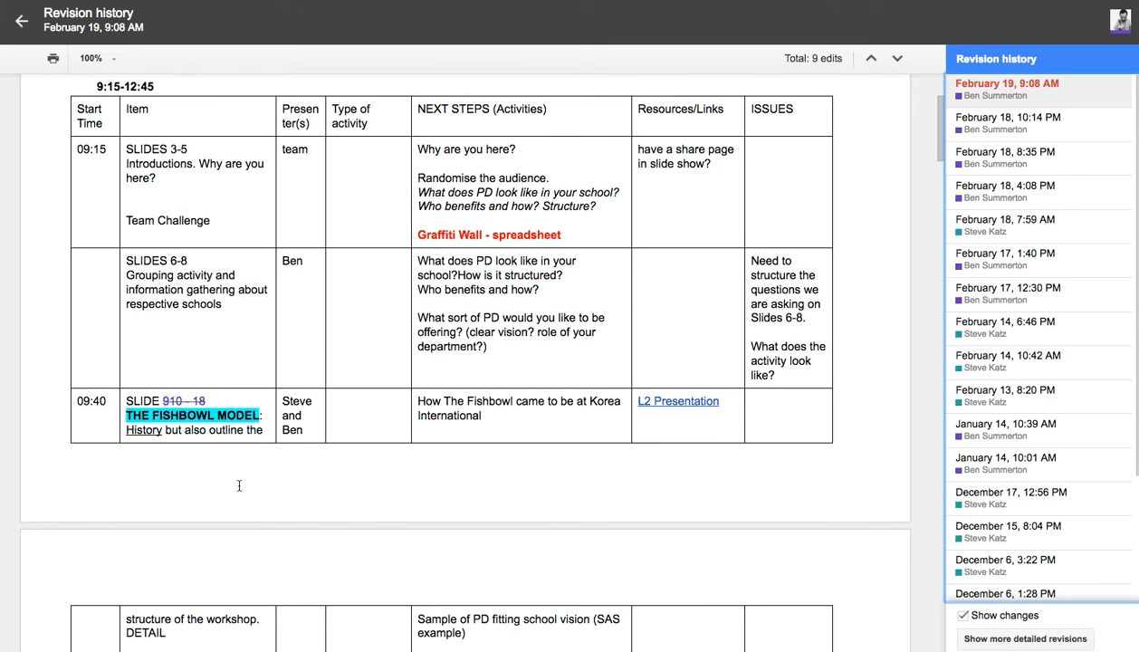
pyautogui.scroll(-3)
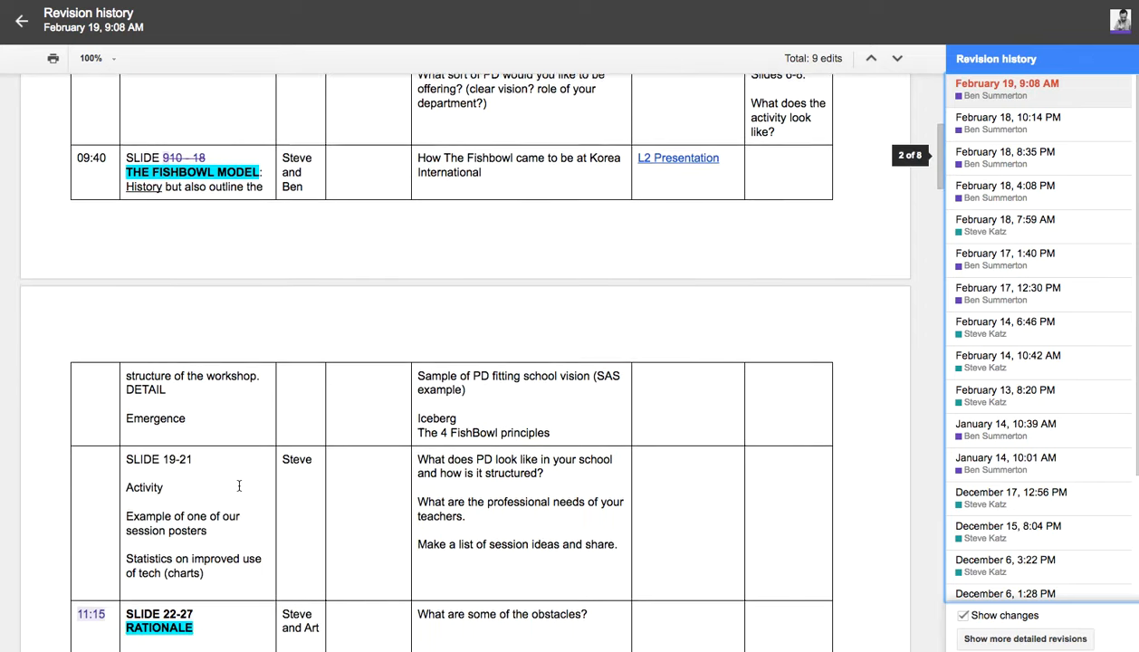
pyautogui.scroll(-3)
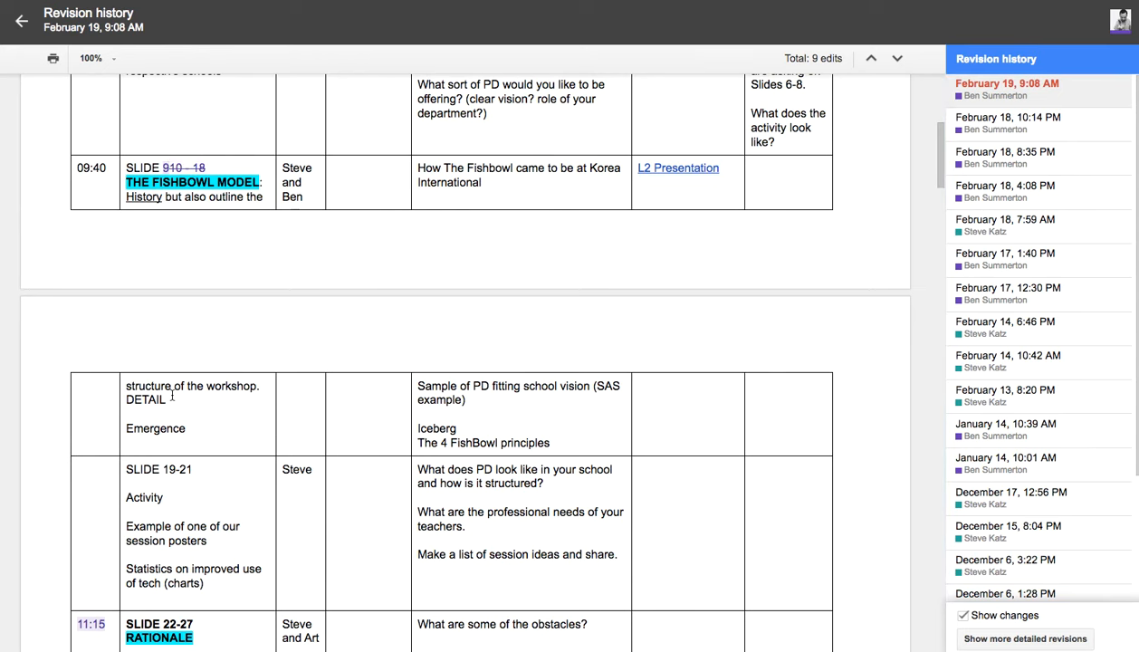
pyautogui.scroll(-3)
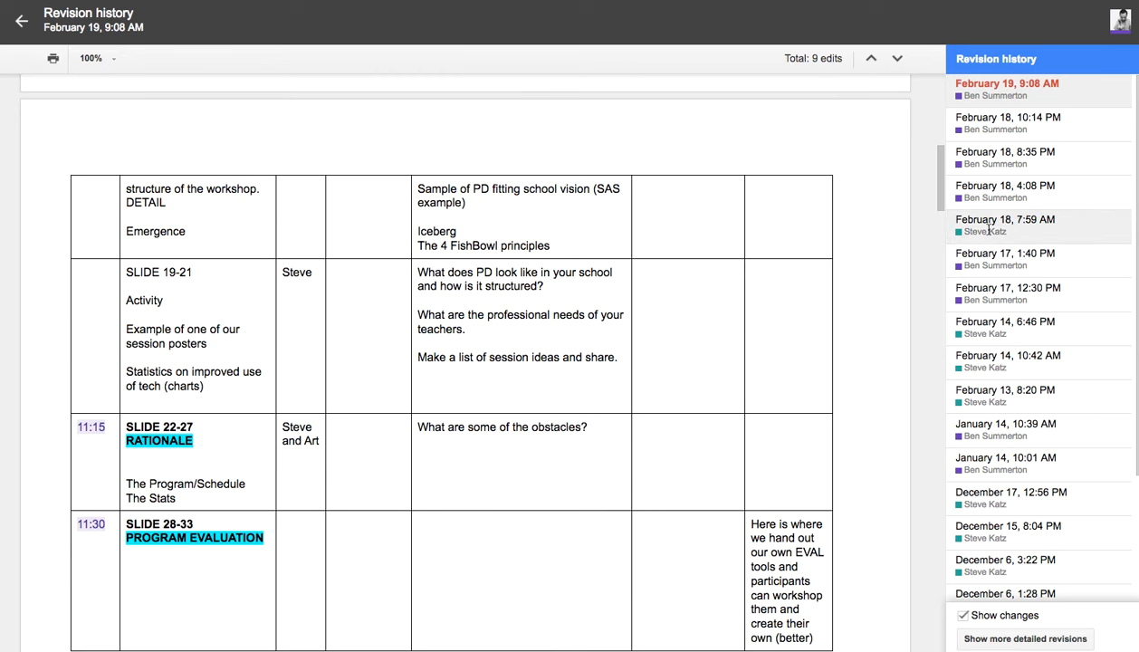
pyautogui.click(1005, 220)
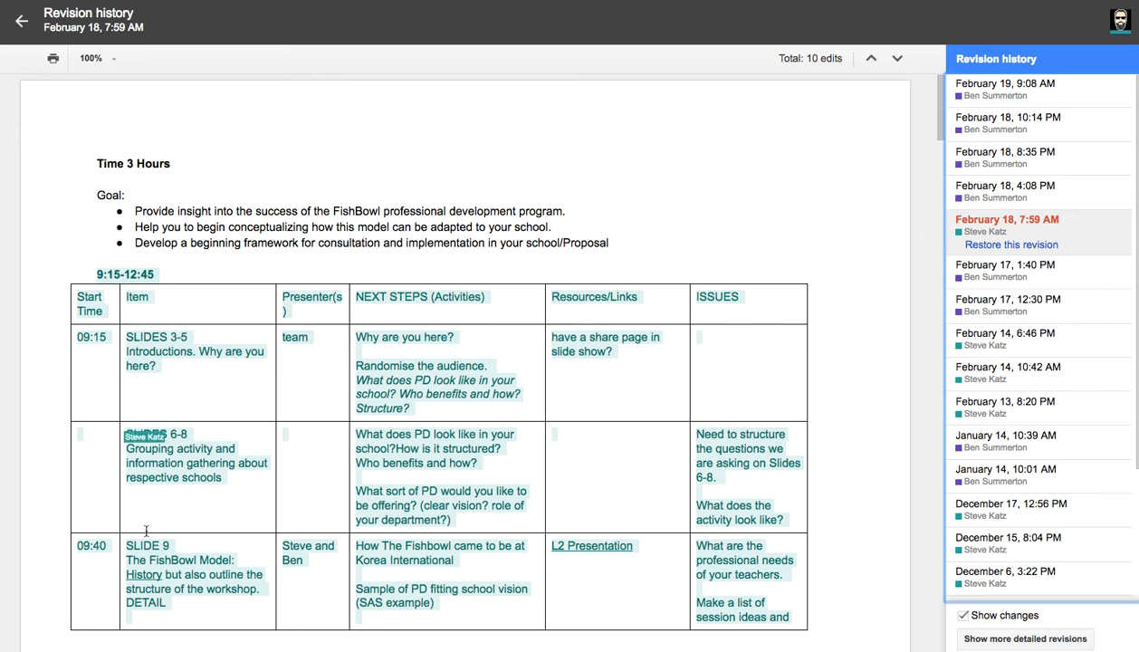
pyautogui.scroll(-3)
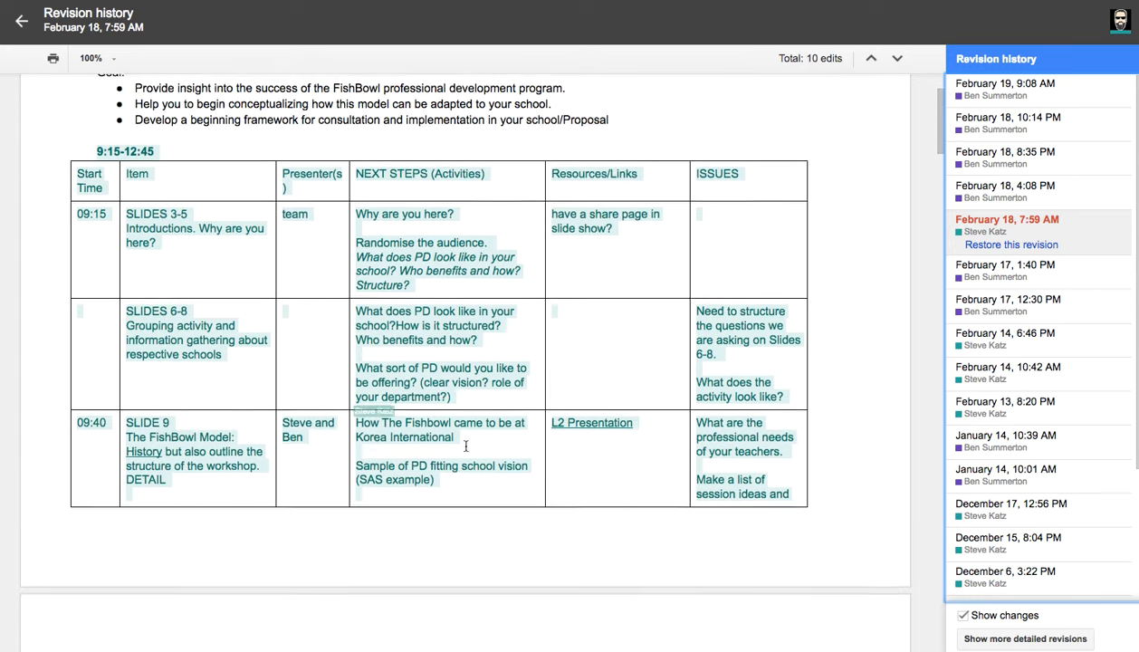
pyautogui.scroll(-3)
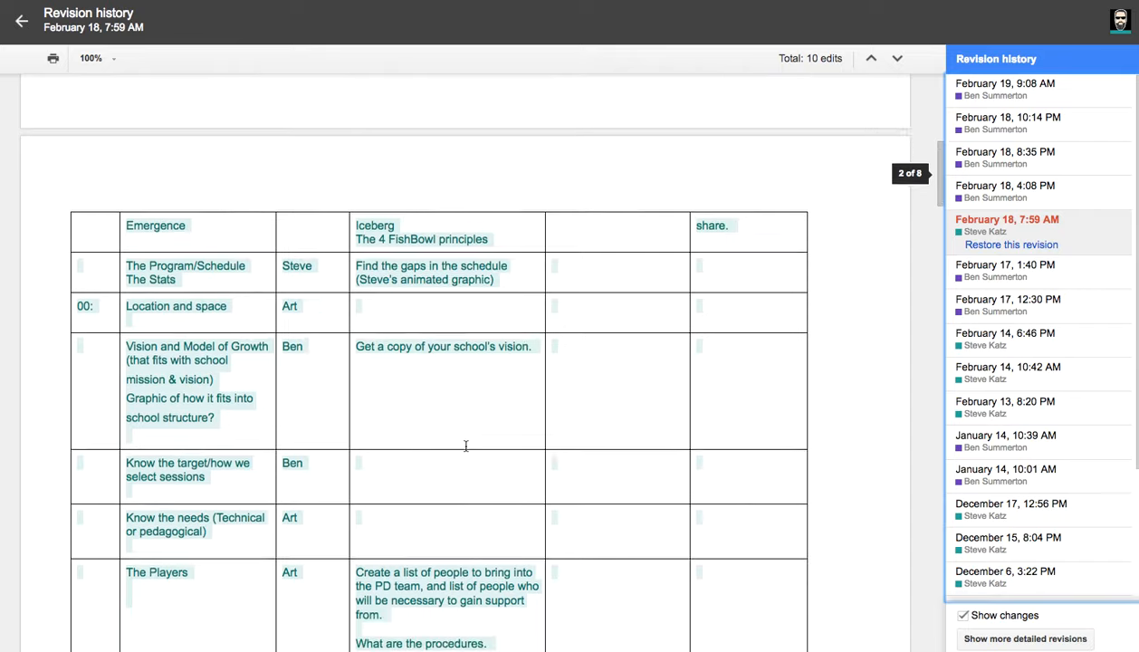
pyautogui.scroll(-3)
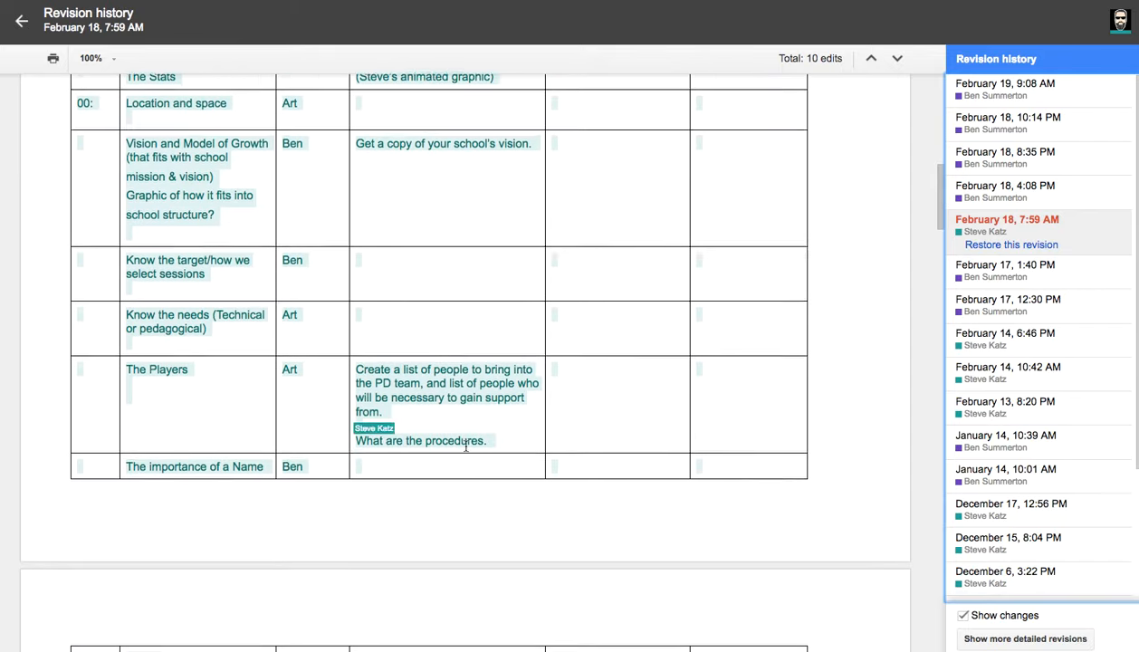
pyautogui.scroll(-3)
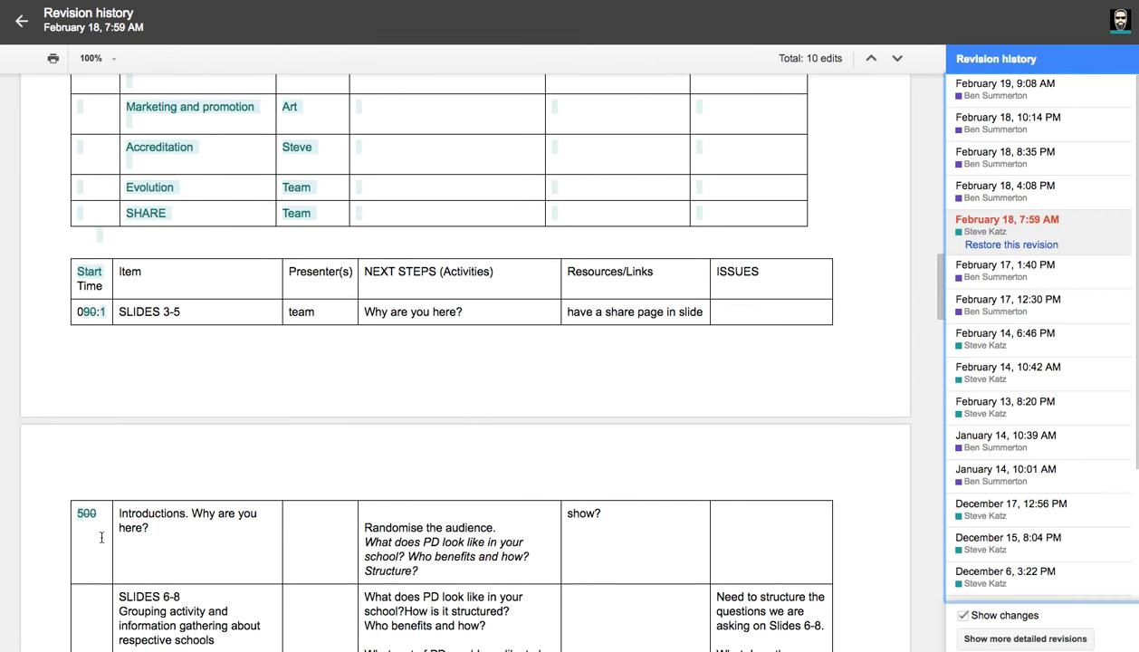
pyautogui.scroll(-3)
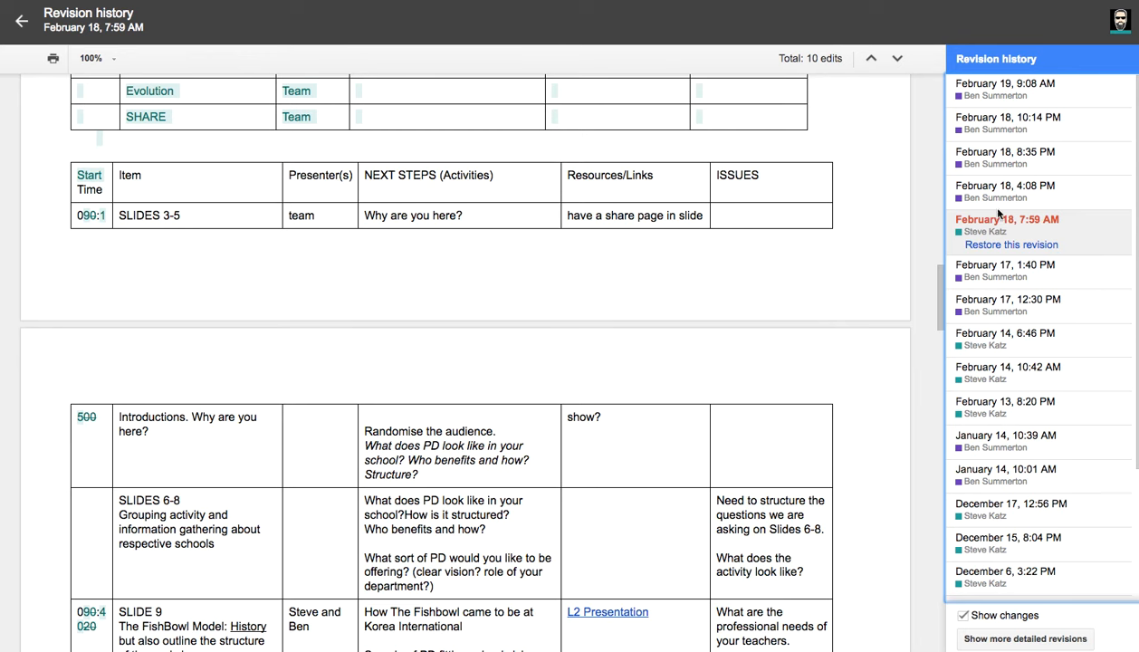
pyautogui.moveTo(996, 261)
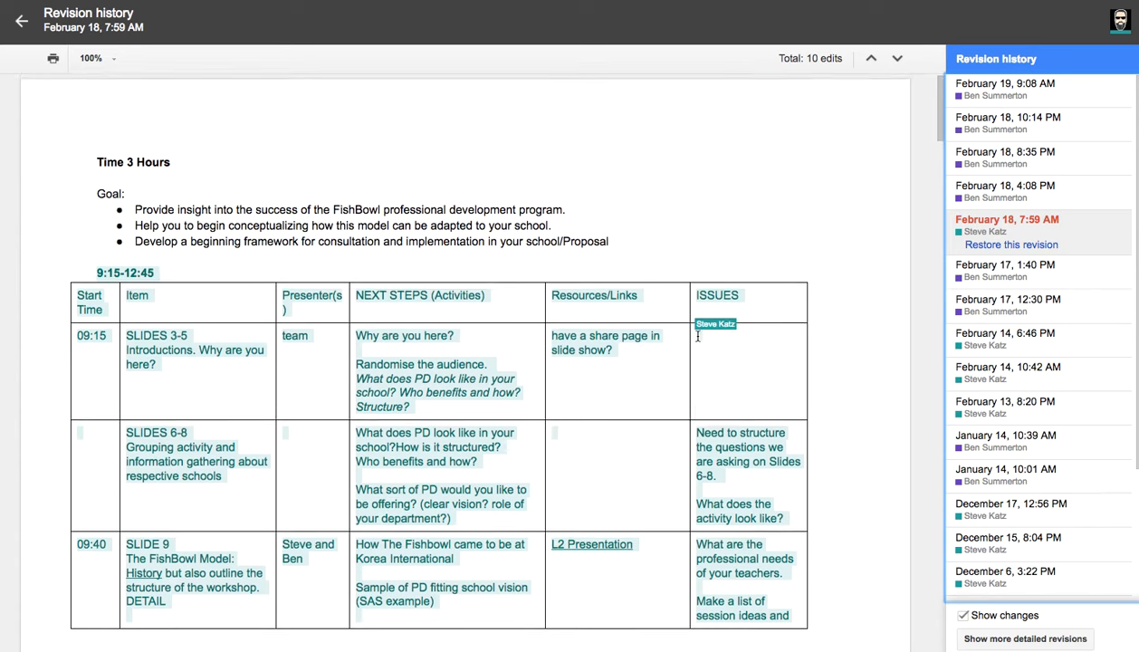
pyautogui.scroll(-3)
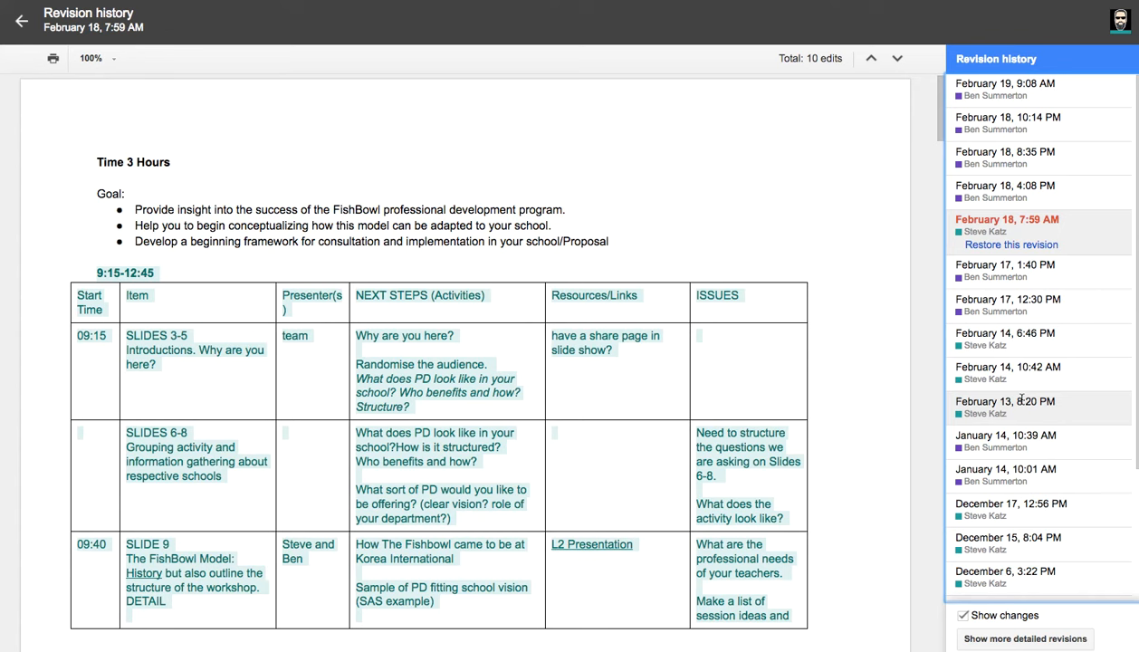
pyautogui.moveTo(976, 543)
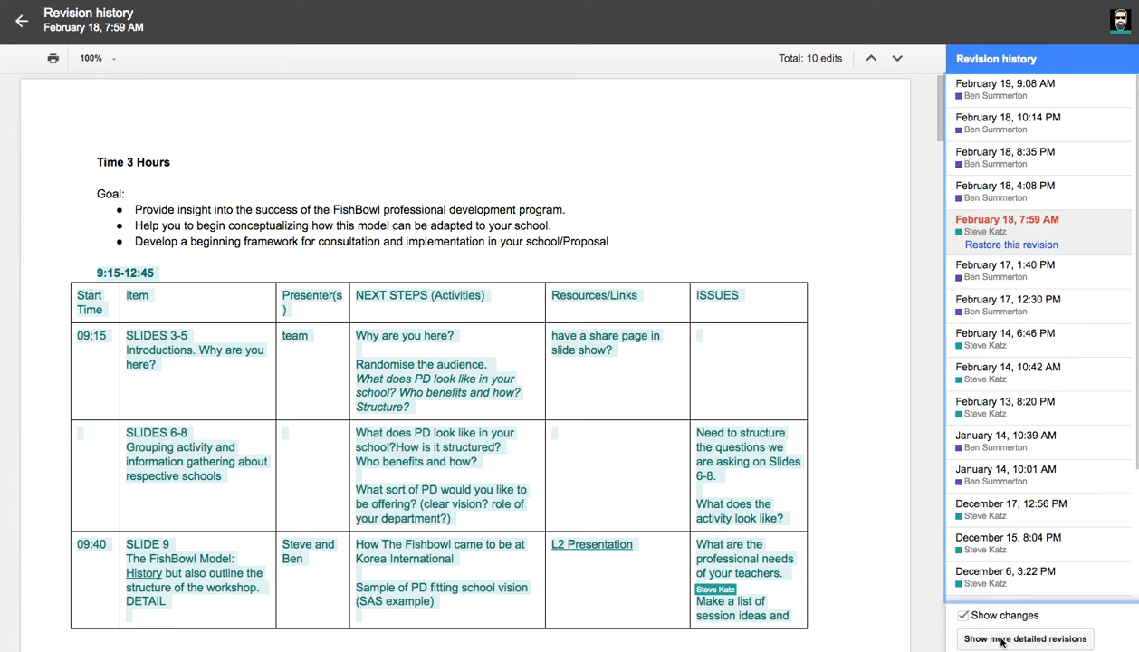
pyautogui.moveTo(1011, 643)
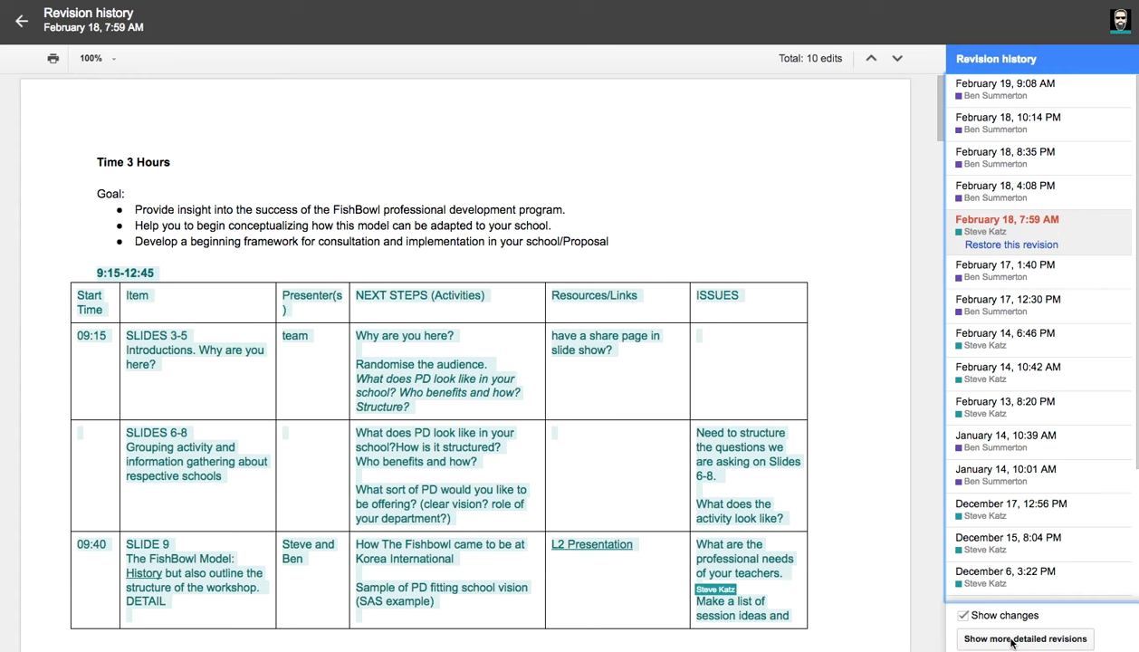
# - Switch the revision list to show more detailed, individually listed revisions
pyautogui.click(1023, 637)
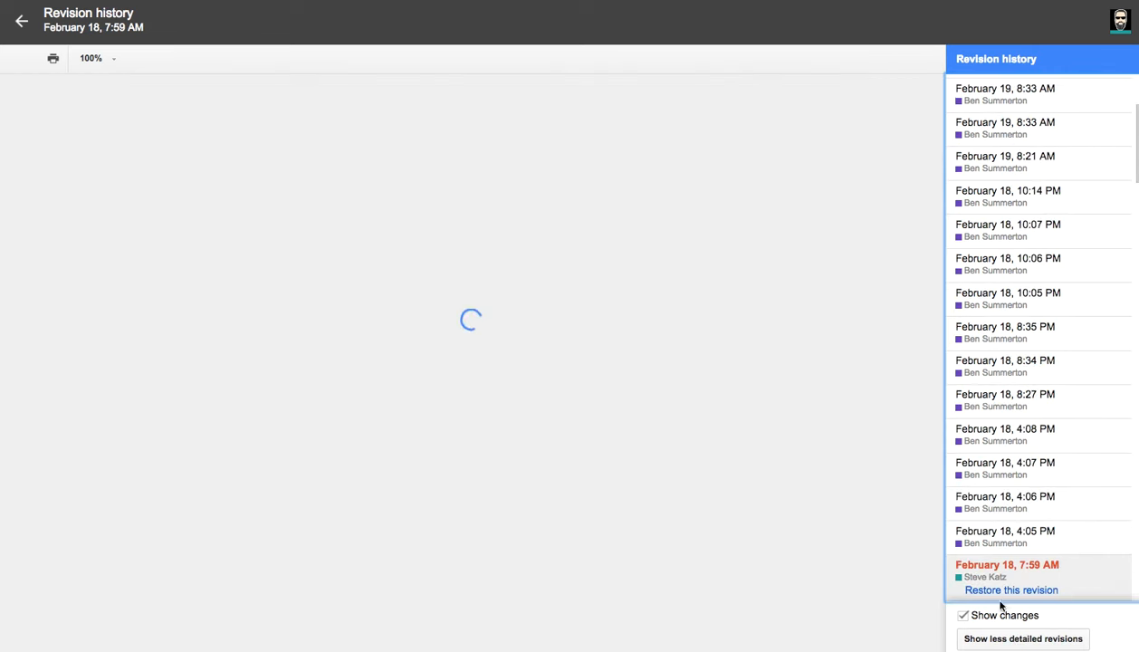
pyautogui.click(1006, 565)
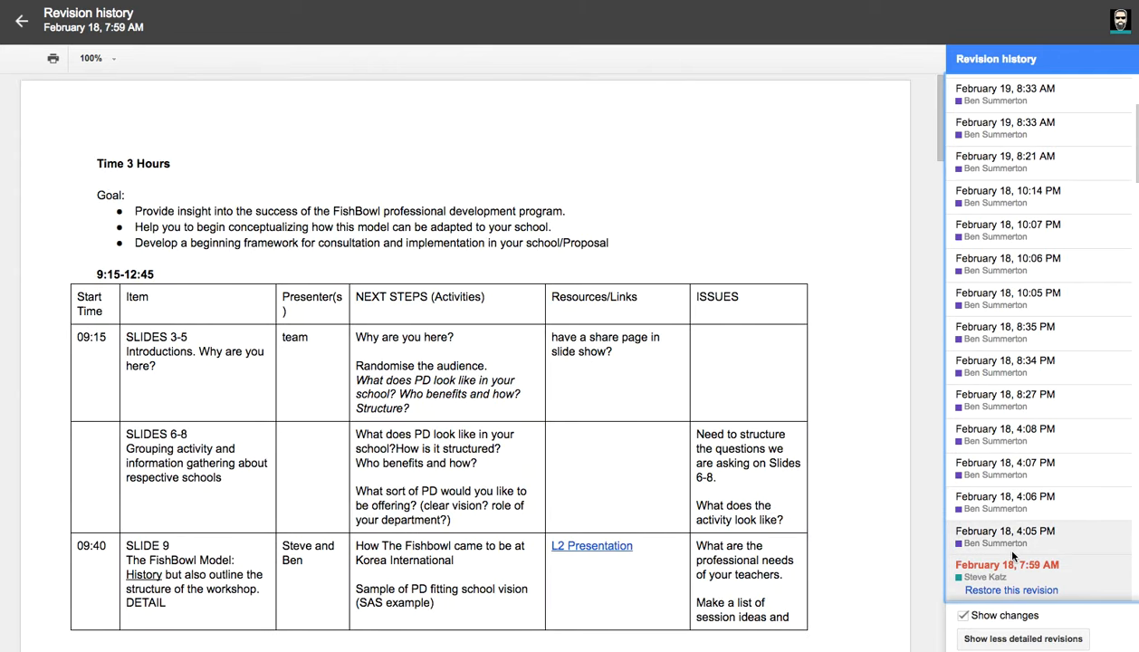
pyautogui.moveTo(966, 286)
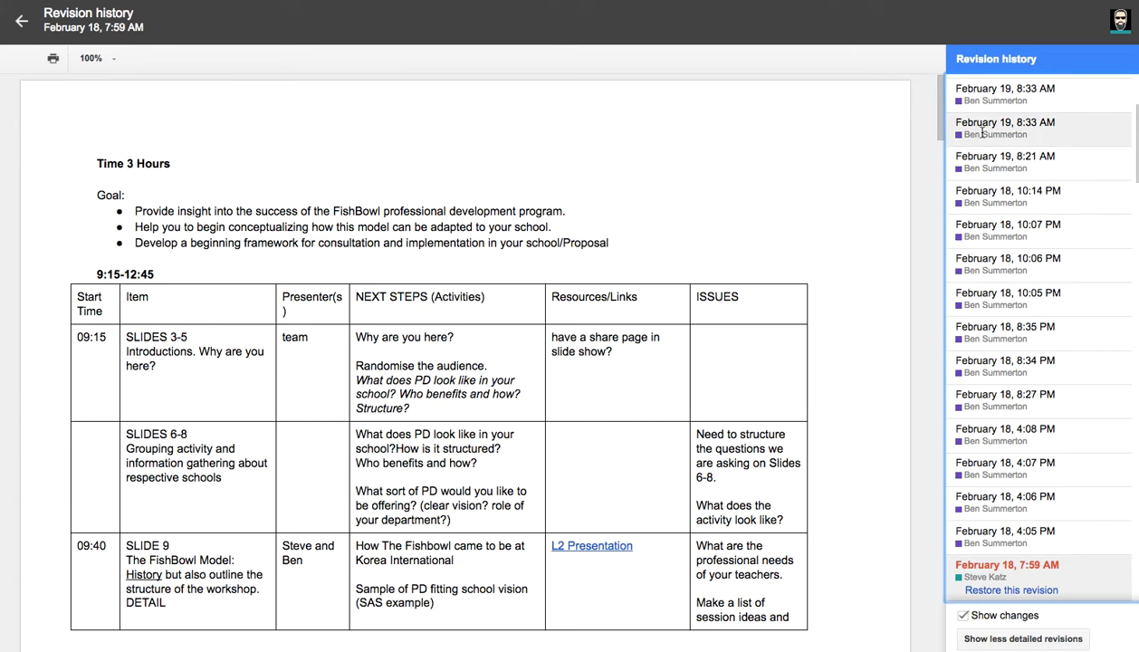
# - Select the earlier February 19, 8:33 AM revision and review its single highlighted edit in the schedule table
pyautogui.click(1005, 127)
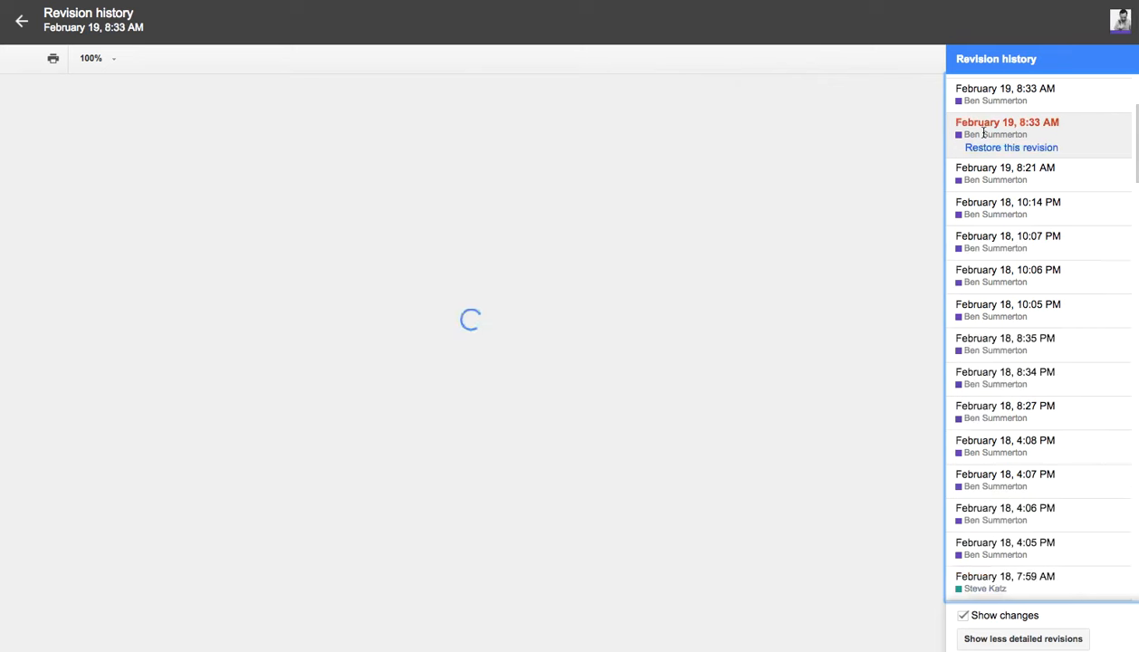
pyautogui.click(996, 129)
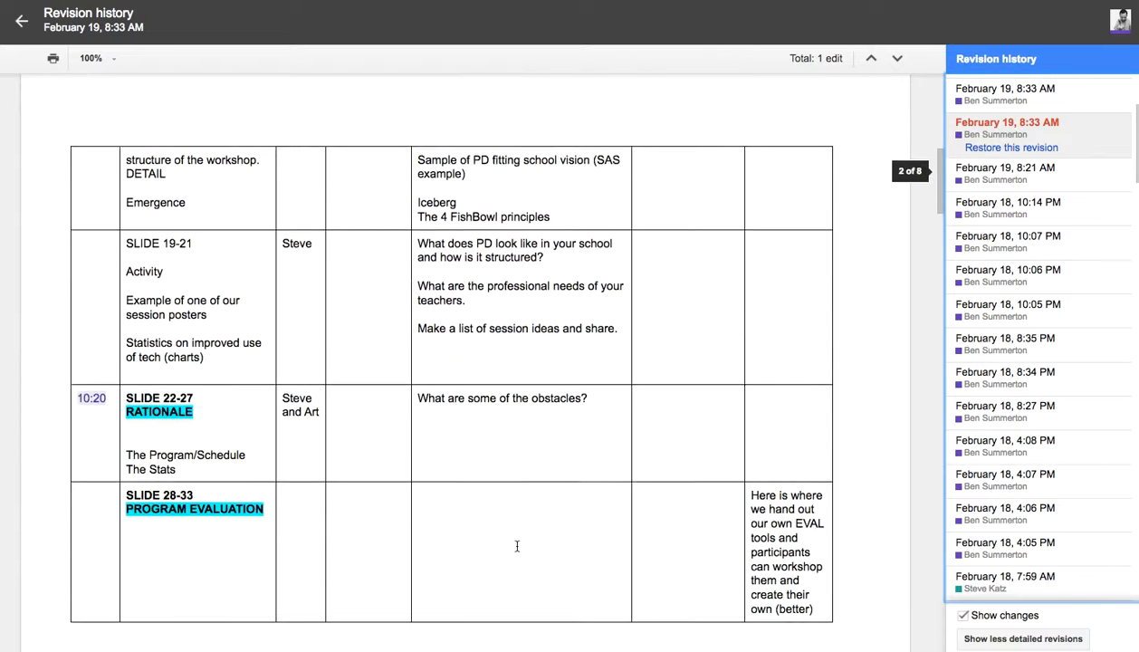
pyautogui.scroll(-3)
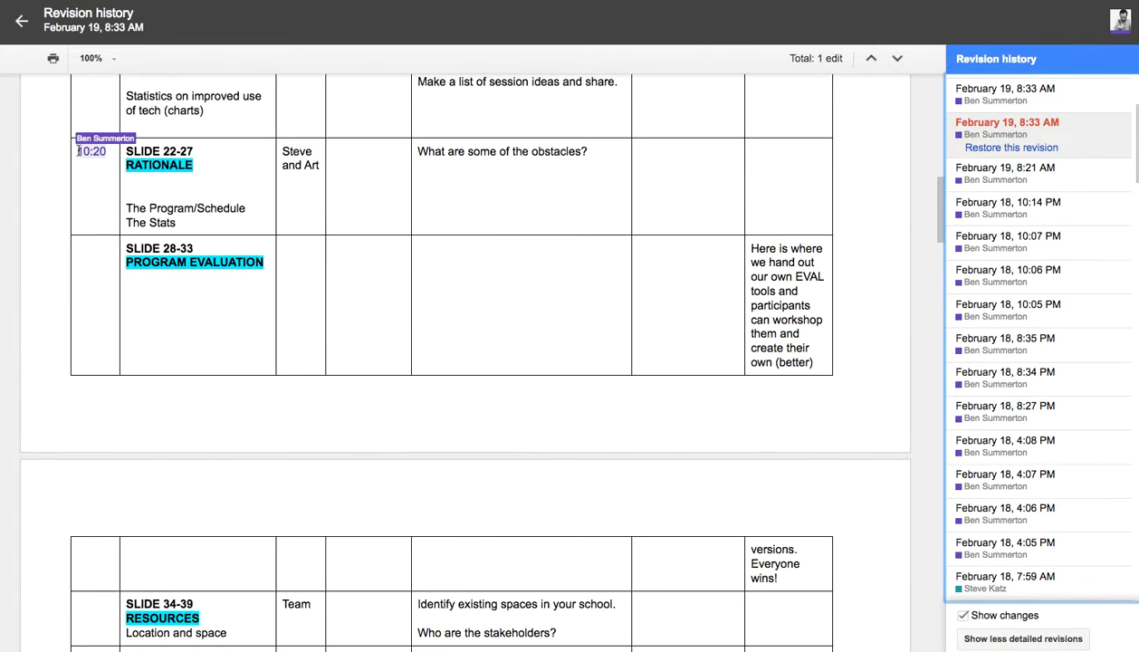
pyautogui.scroll(-3)
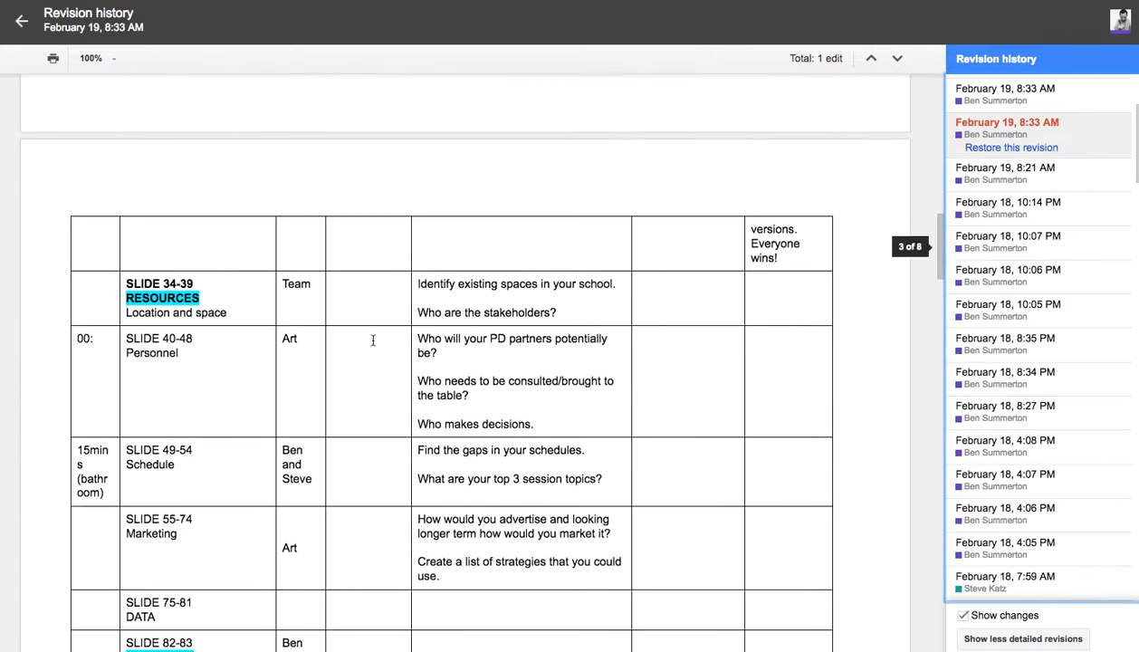
pyautogui.scroll(-3)
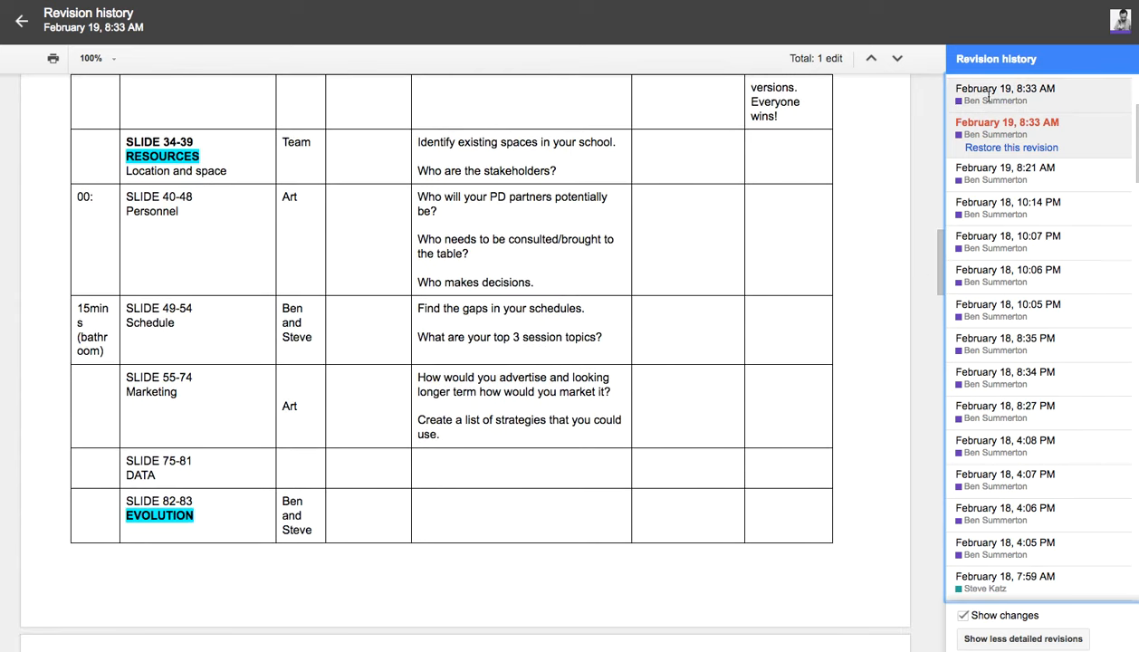
# - Select the latest February 19, 8:33 AM revision and review its two edits, including the altered 10:20 start time
pyautogui.click(1005, 94)
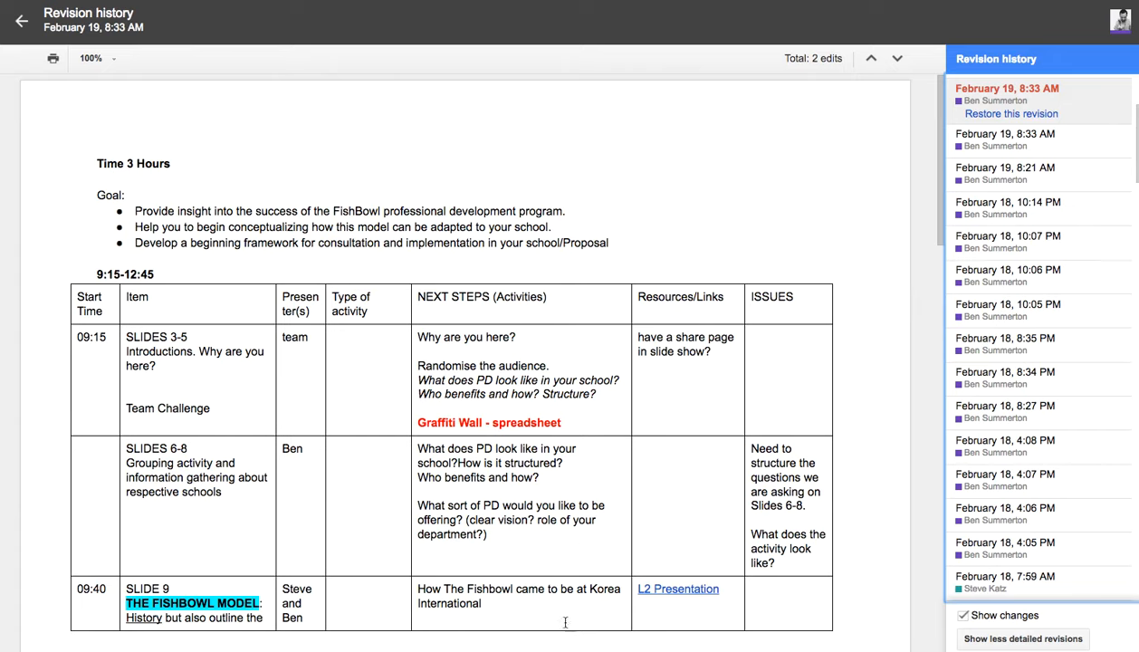
pyautogui.scroll(-3)
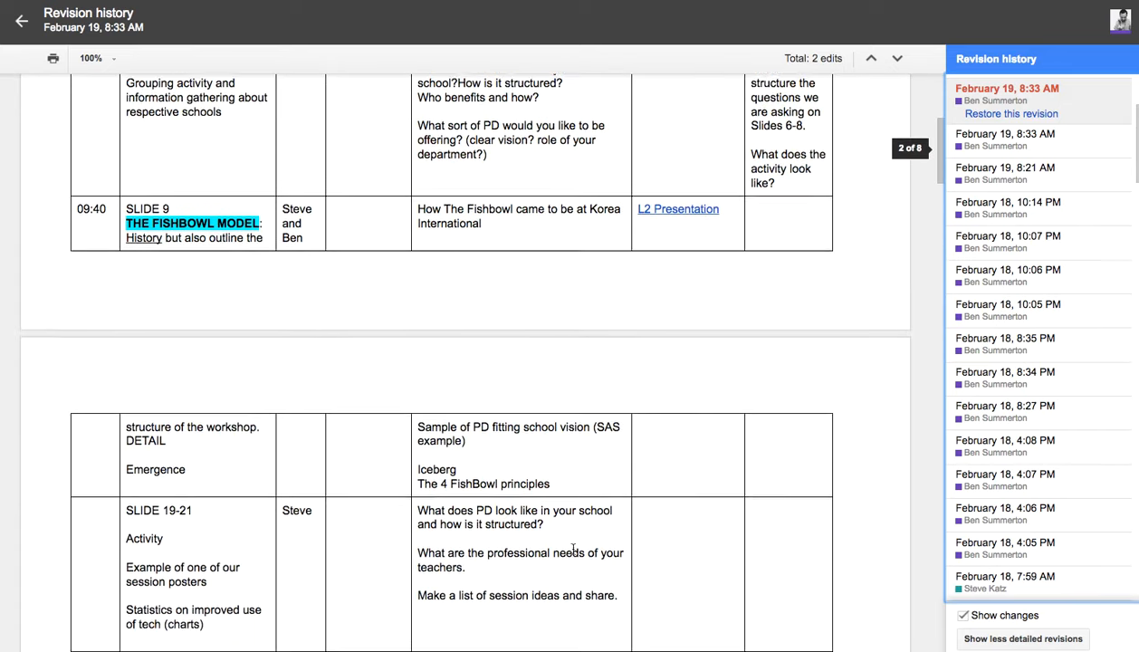
pyautogui.scroll(-3)
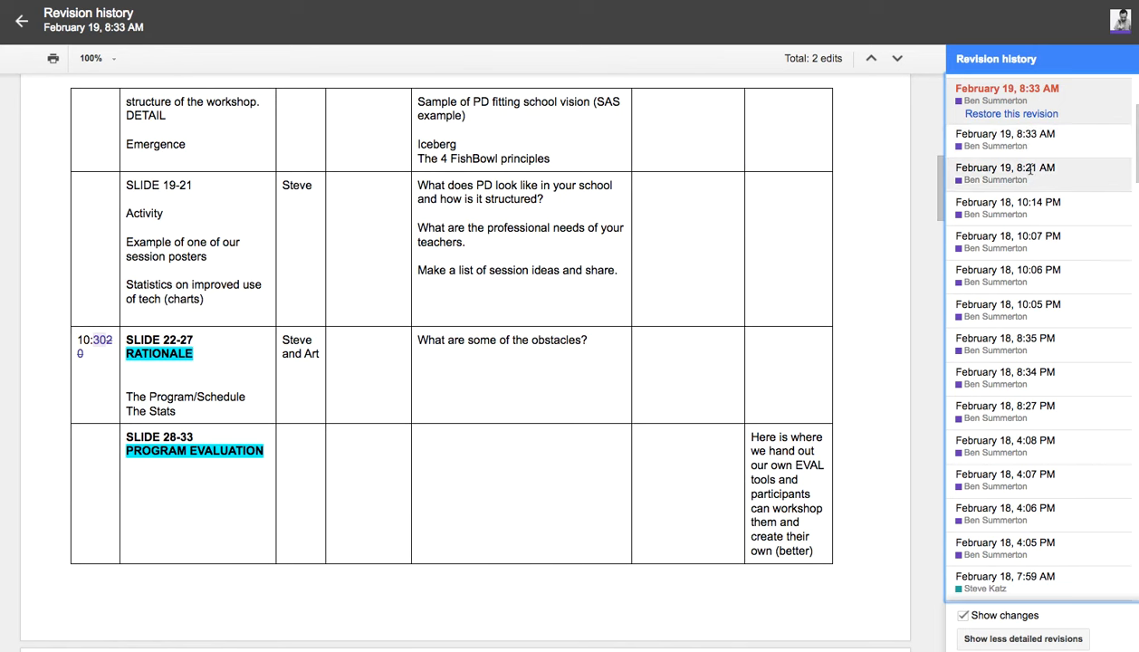
pyautogui.scroll(-3)
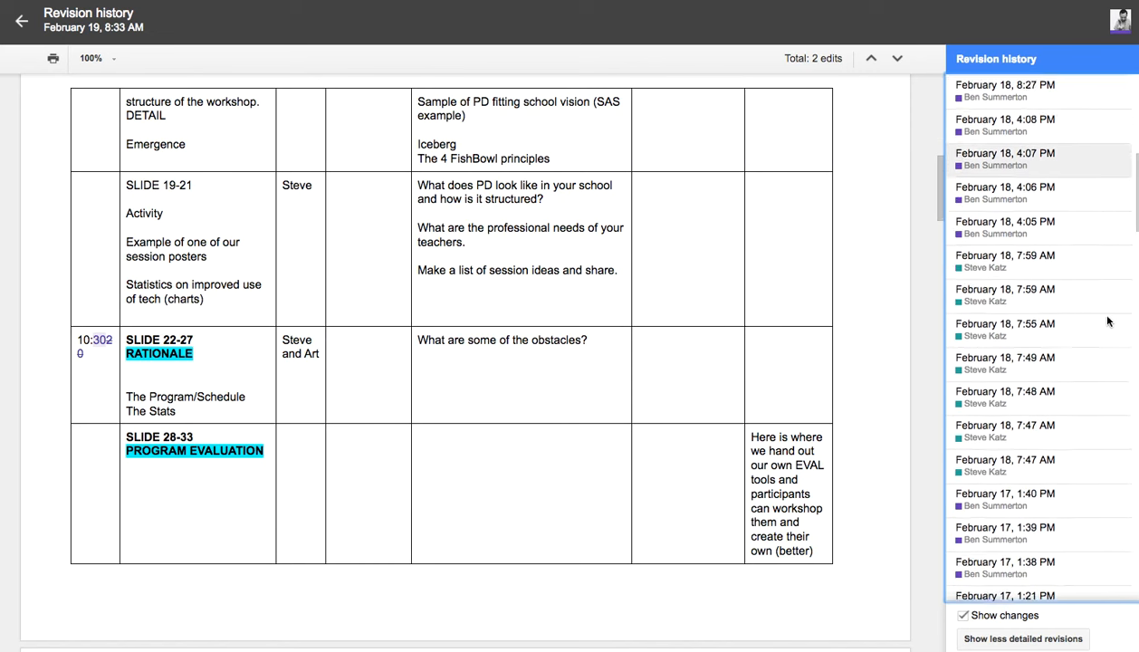
pyautogui.scroll(-3)
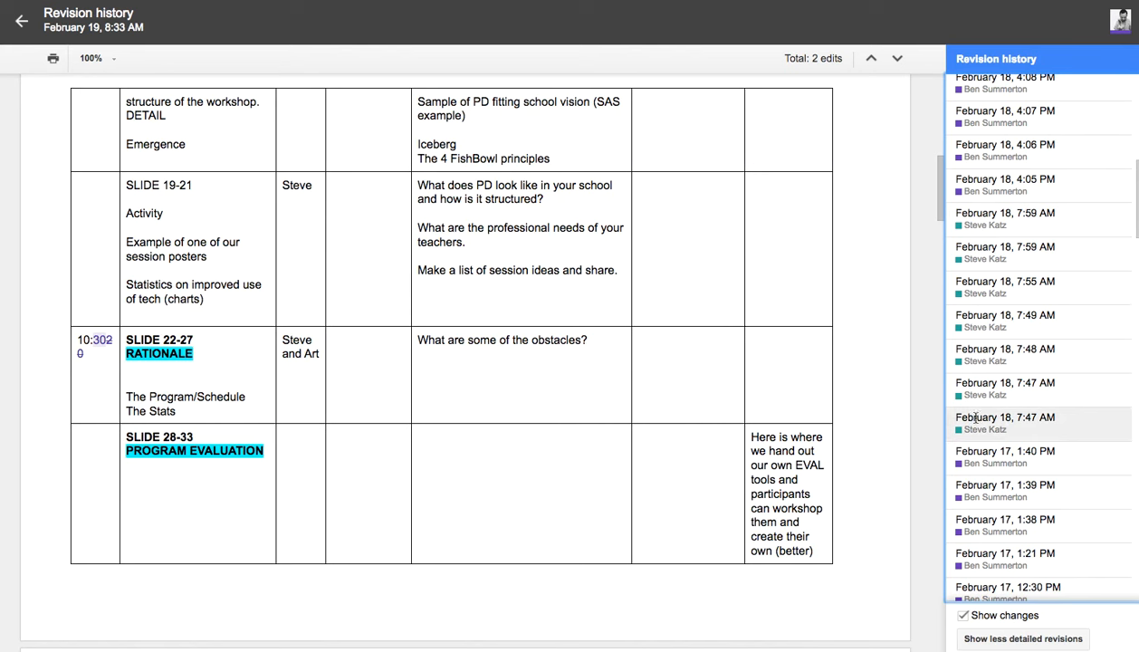
pyautogui.moveTo(1029, 412)
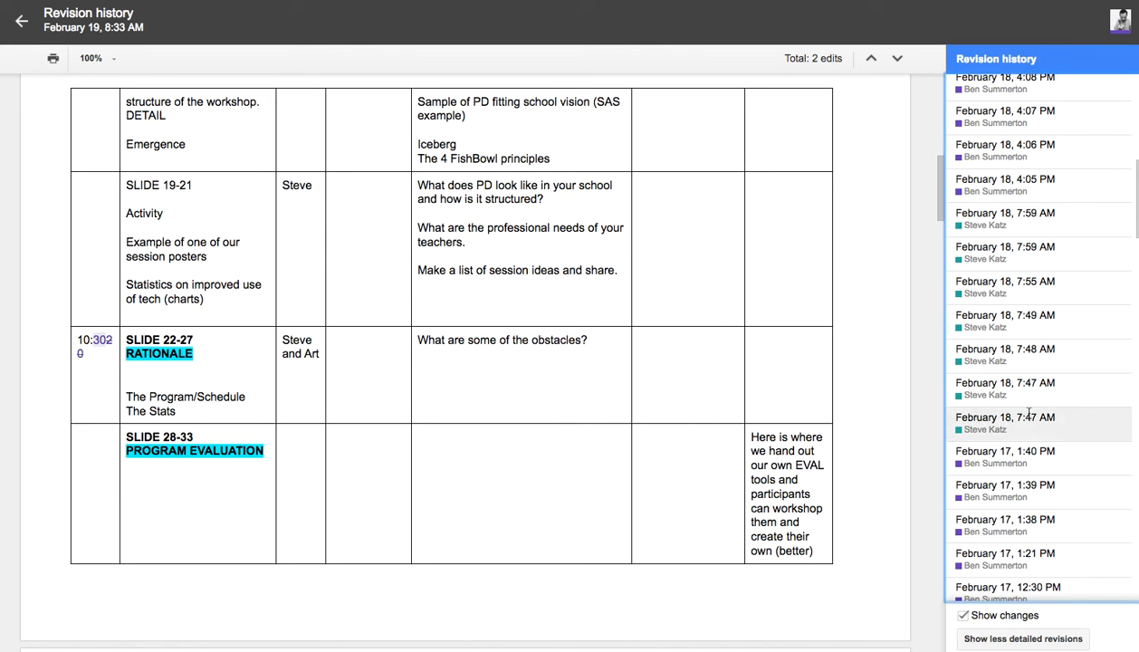